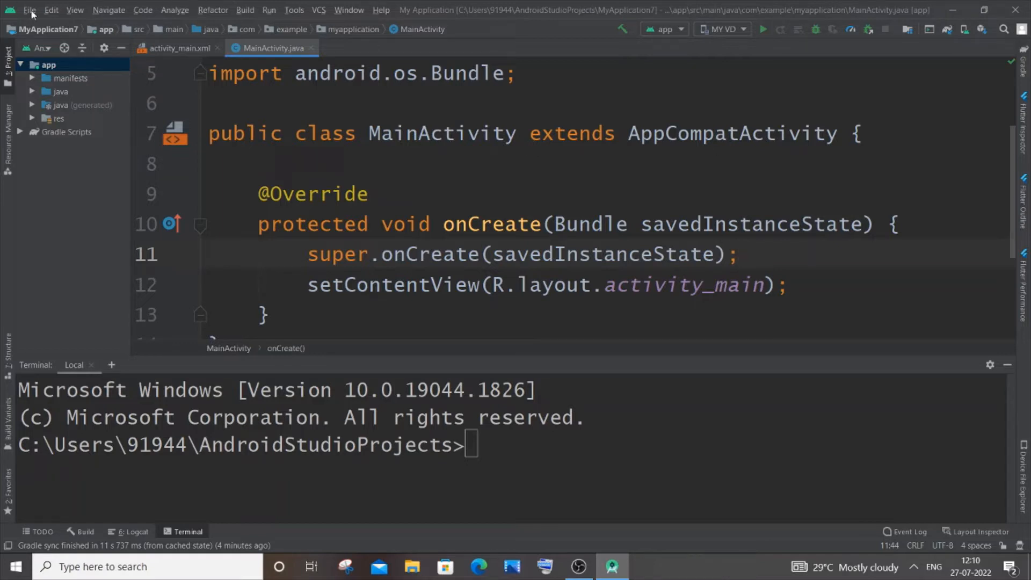
- Open Settings from the File menu
click(29, 10)
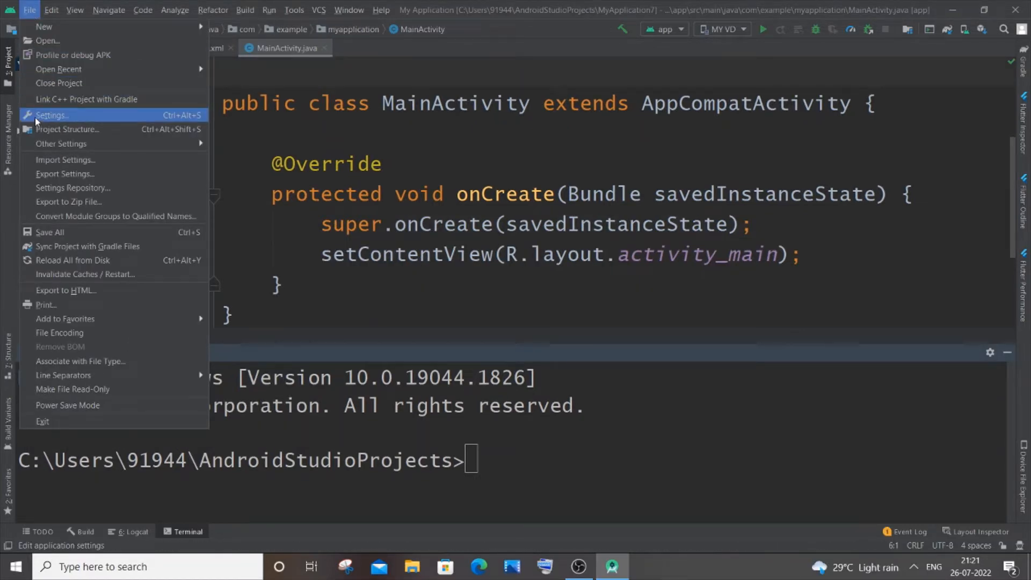
click(52, 115)
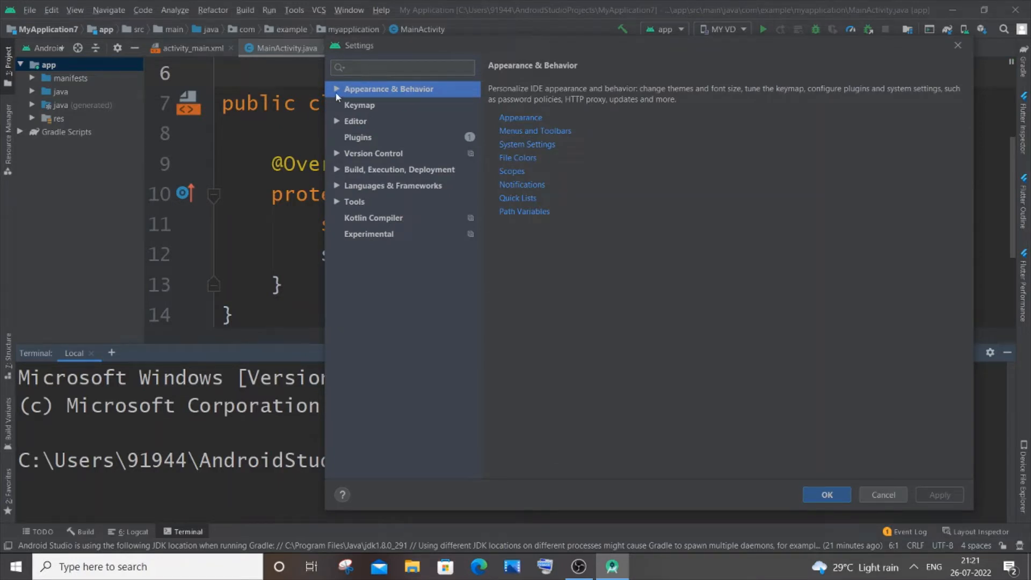
- Navigate to Appearance & Behavior > System Settings > Updates
click(336, 89)
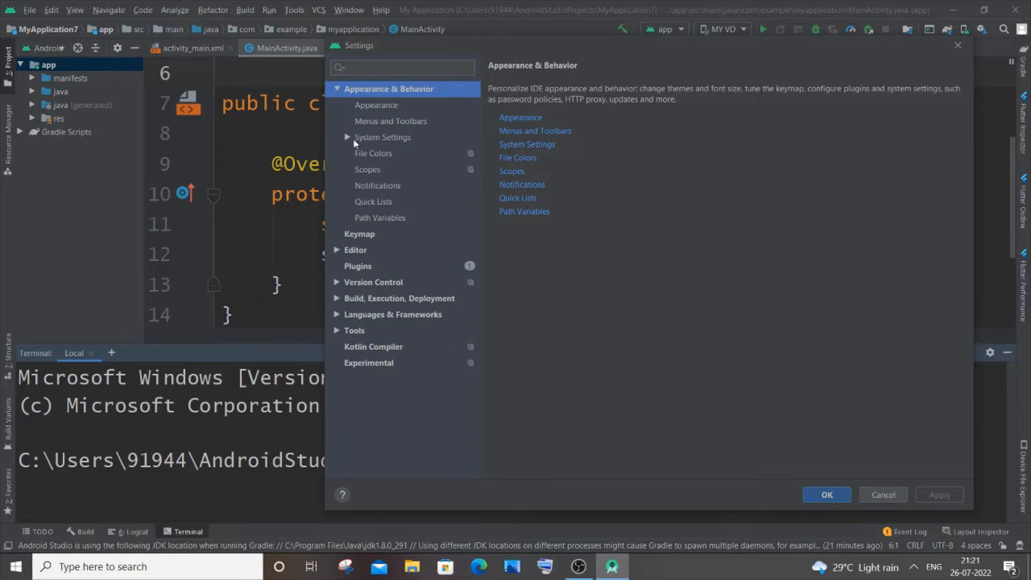
mouse_move(348, 140)
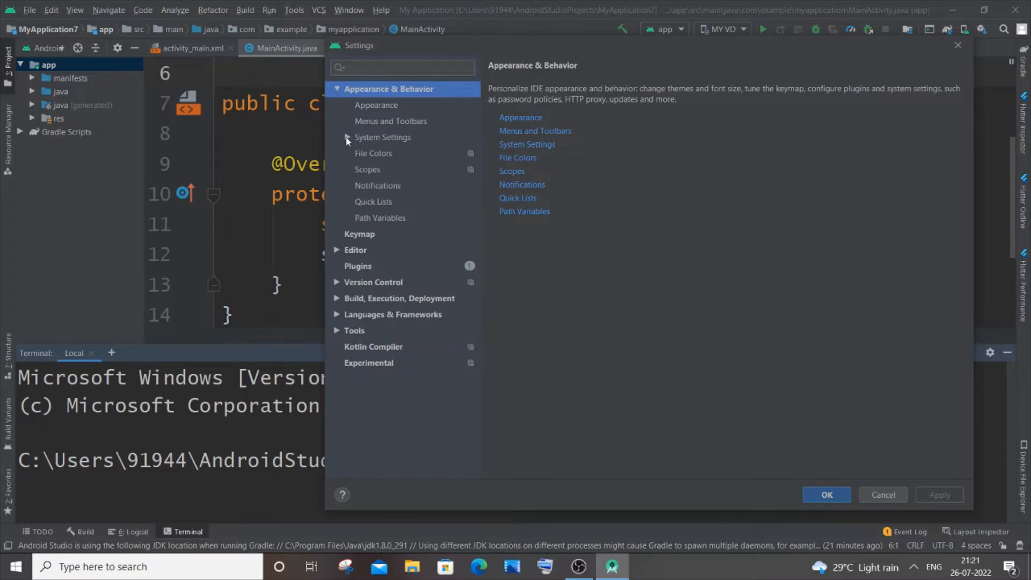
click(382, 137)
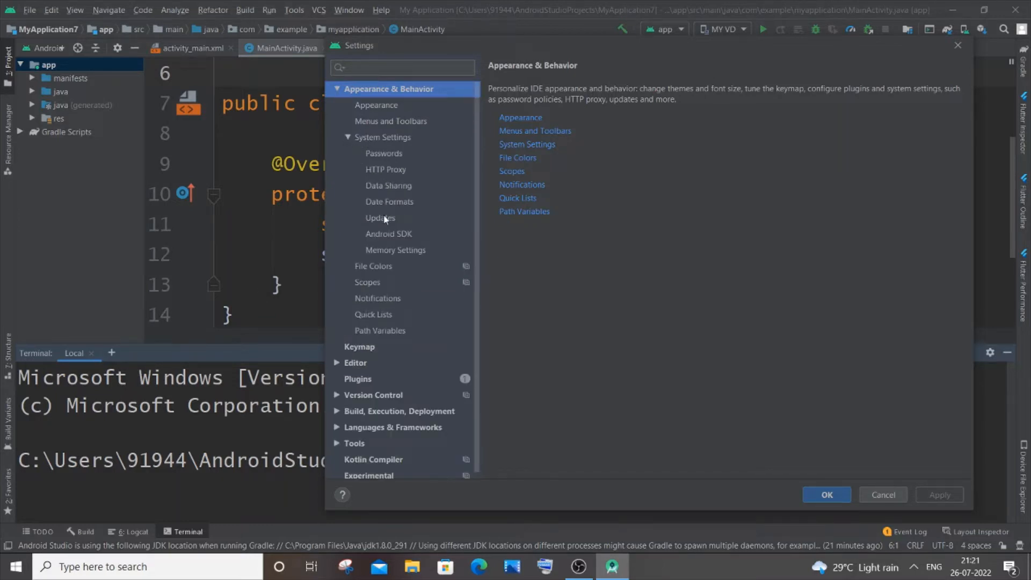
click(380, 217)
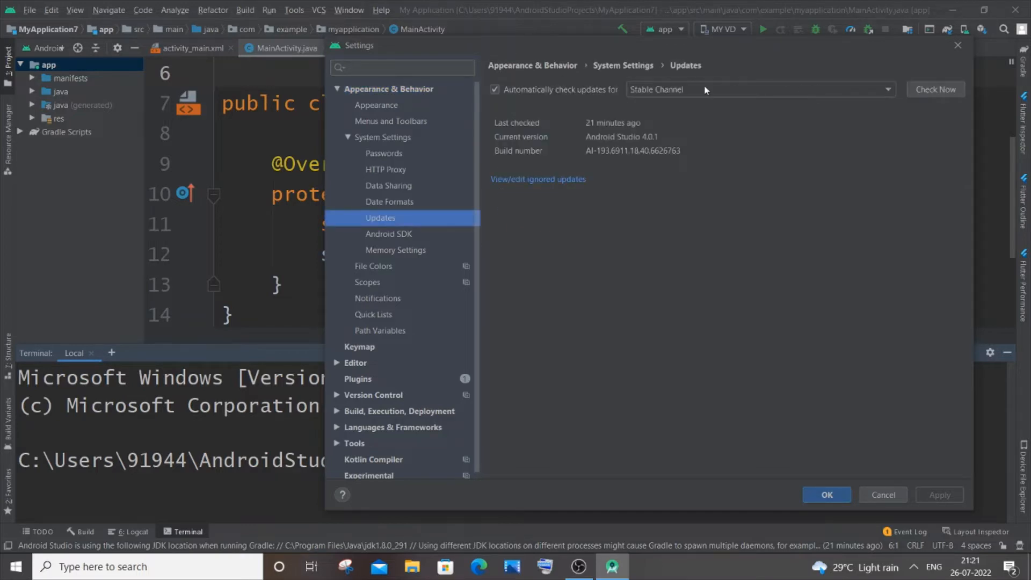
- Set automatic update checks to Stable Channel and run Check Now
click(759, 90)
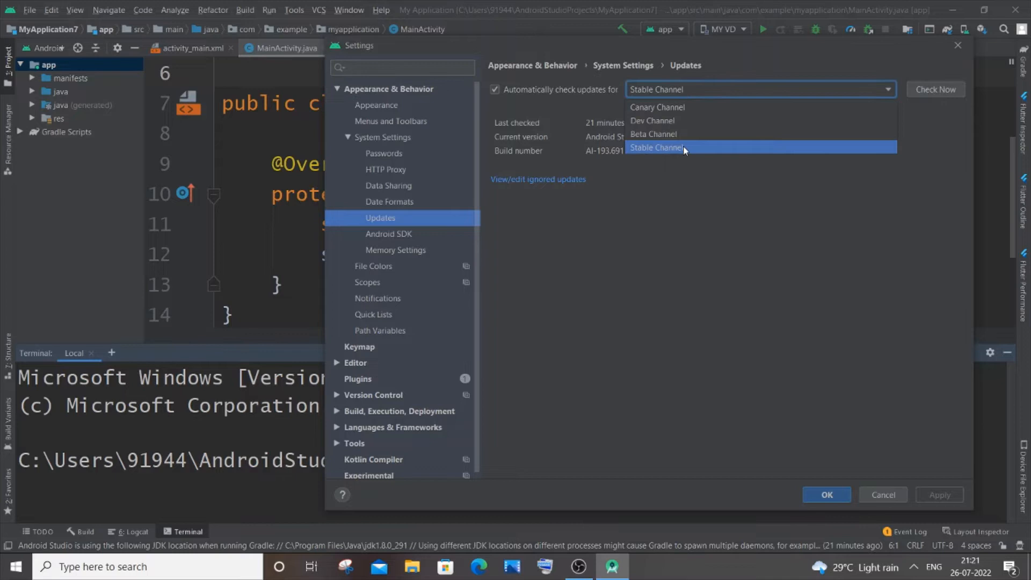
click(656, 147)
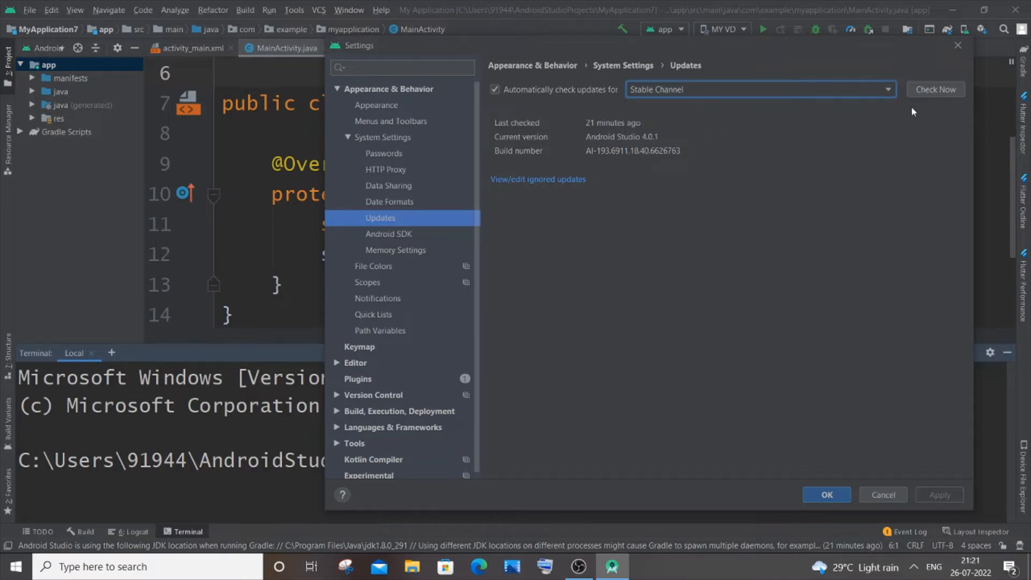
click(935, 89)
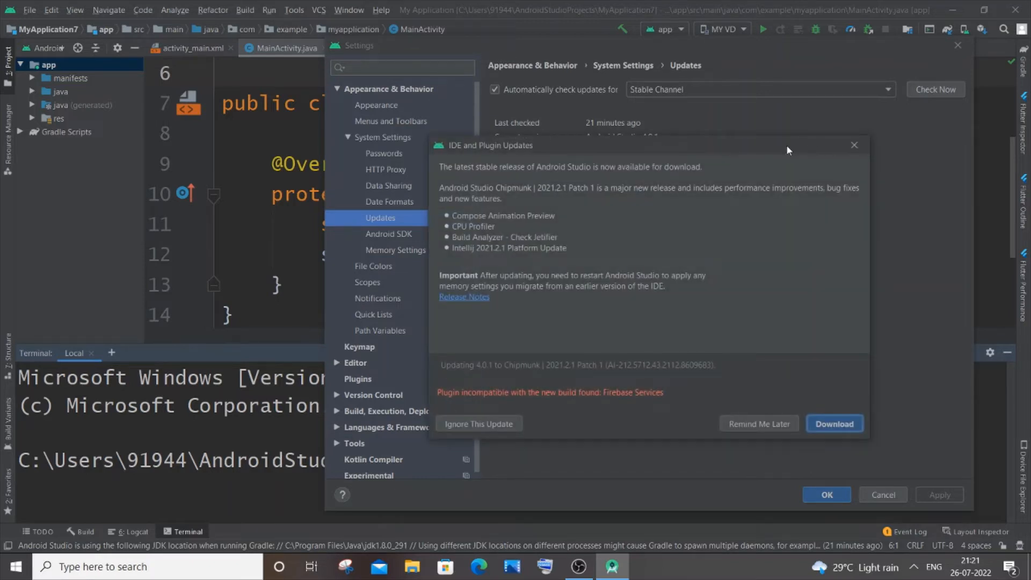
mouse_move(849, 397)
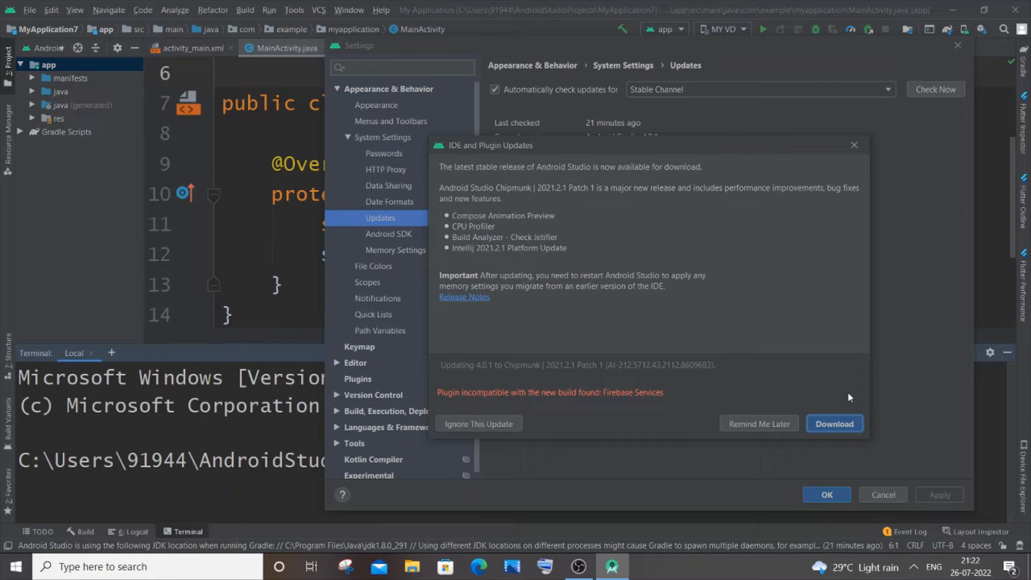
mouse_move(879, 362)
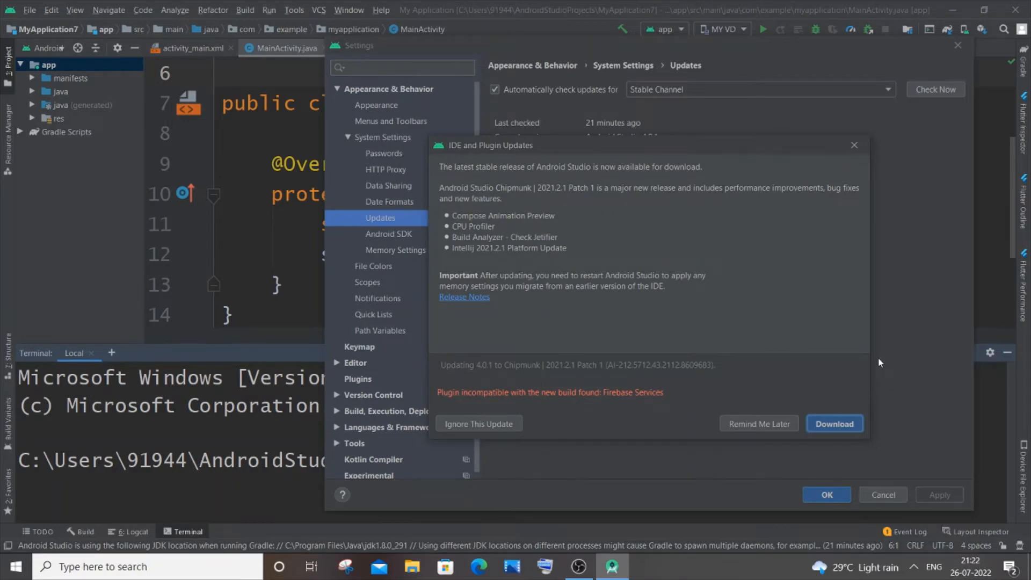
mouse_move(844, 382)
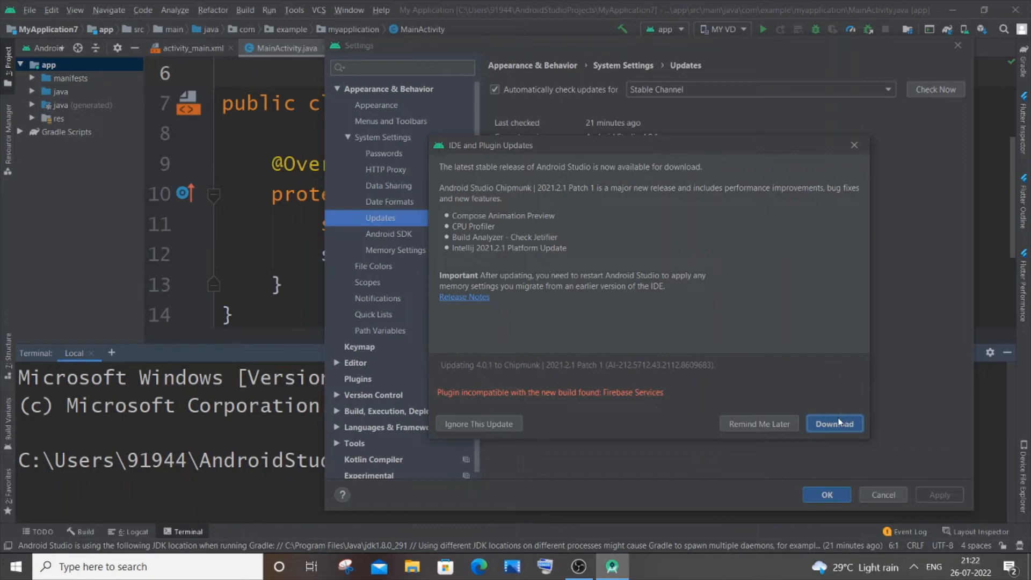
- Download the Chipmunk 2021.2.1 Patch 1 update from the updates dialog
click(834, 423)
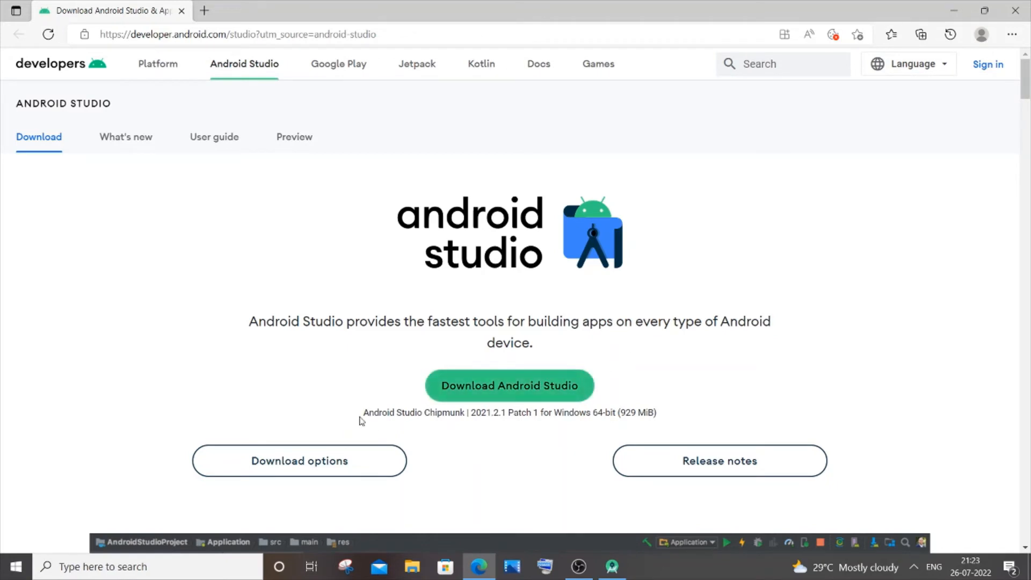
drag(362, 412, 468, 413)
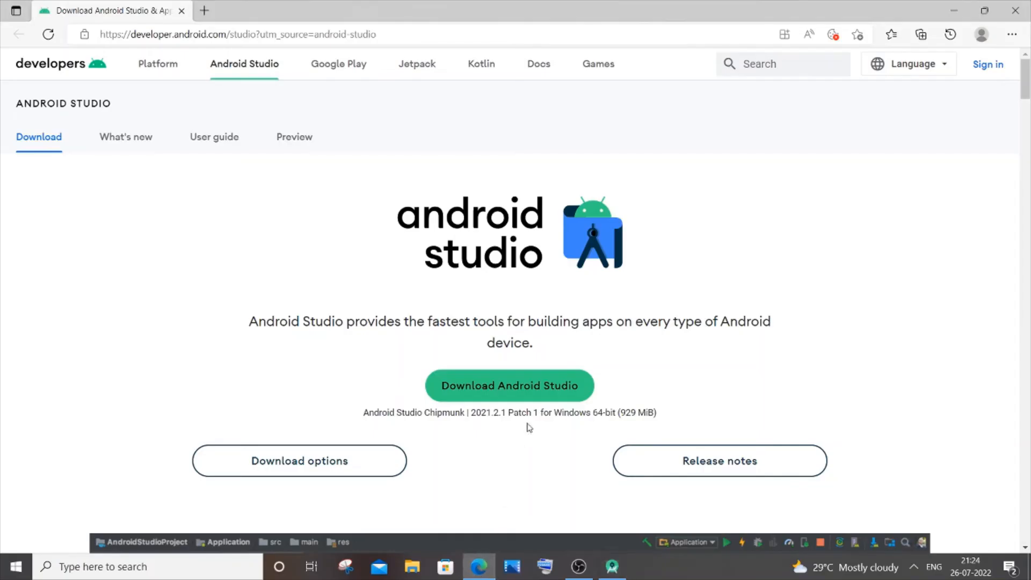
mouse_move(509, 385)
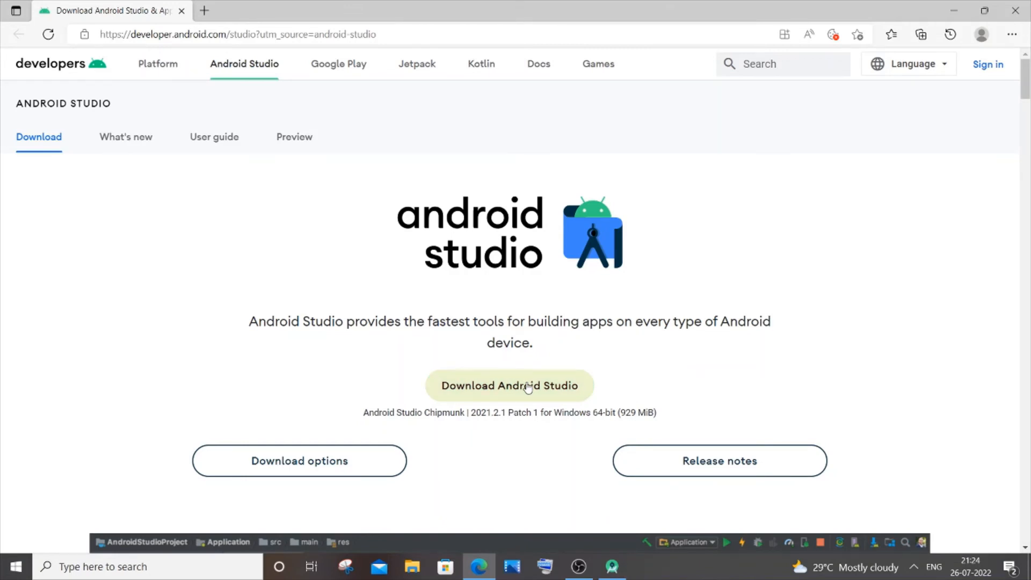
mouse_move(583, 535)
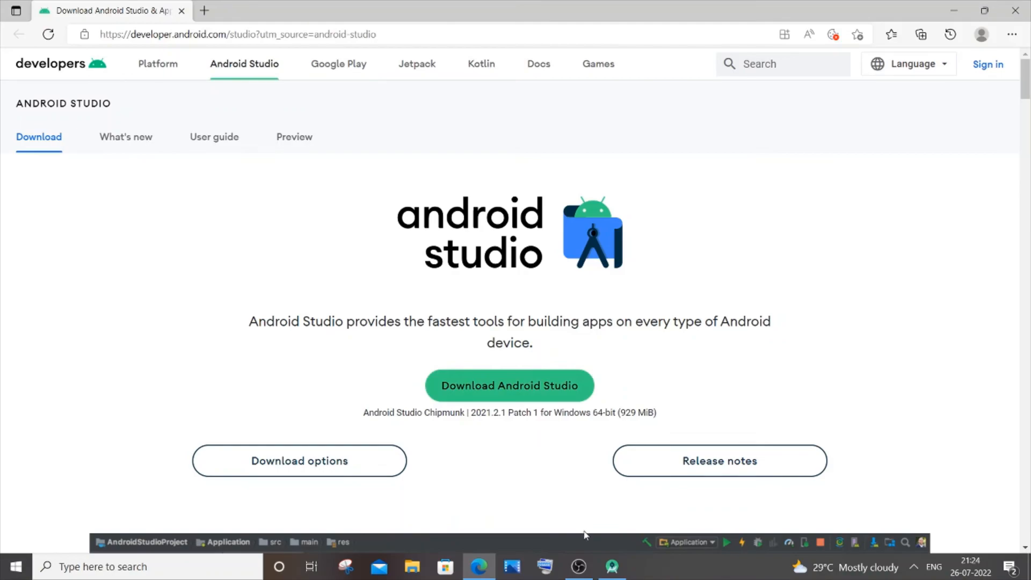